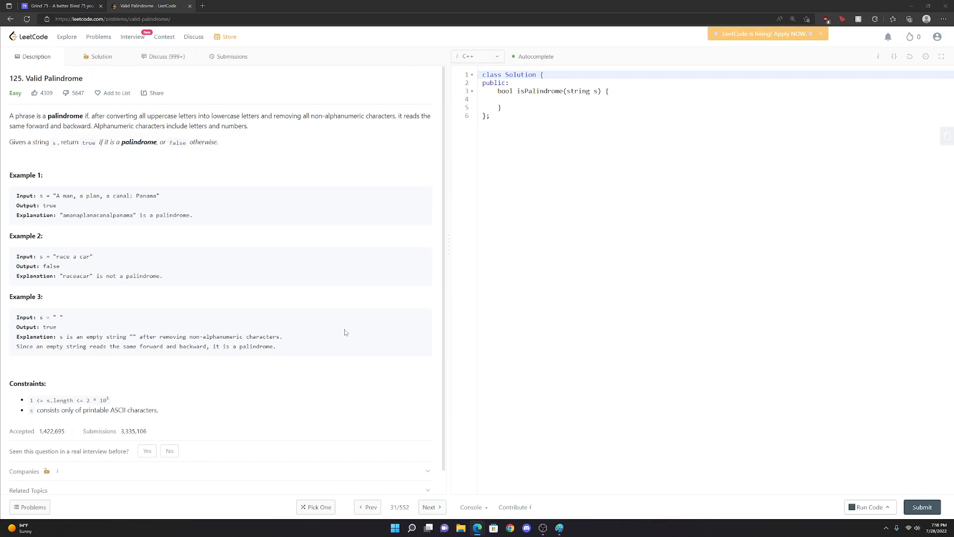
mouse_move(322, 289)
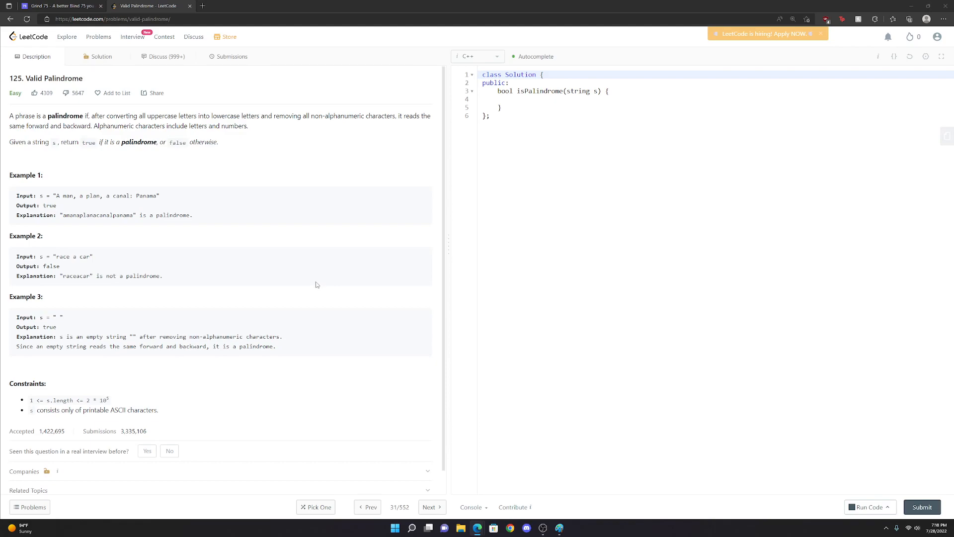
mouse_move(332, 239)
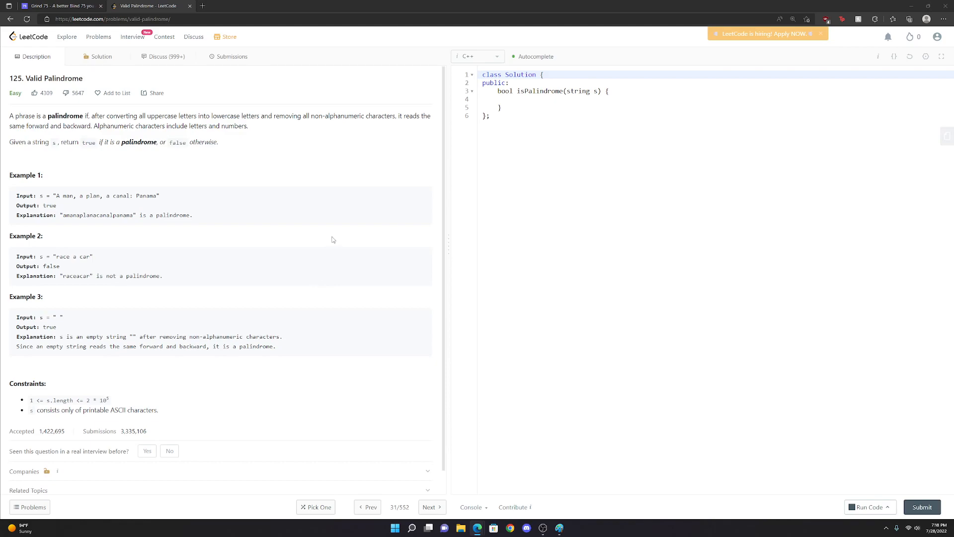
mouse_move(532, 148)
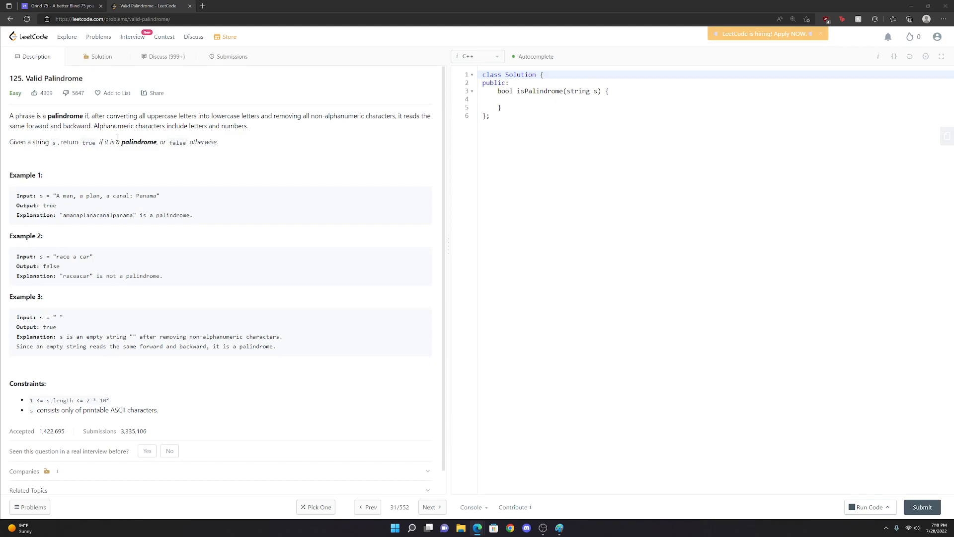
mouse_move(330, 234)
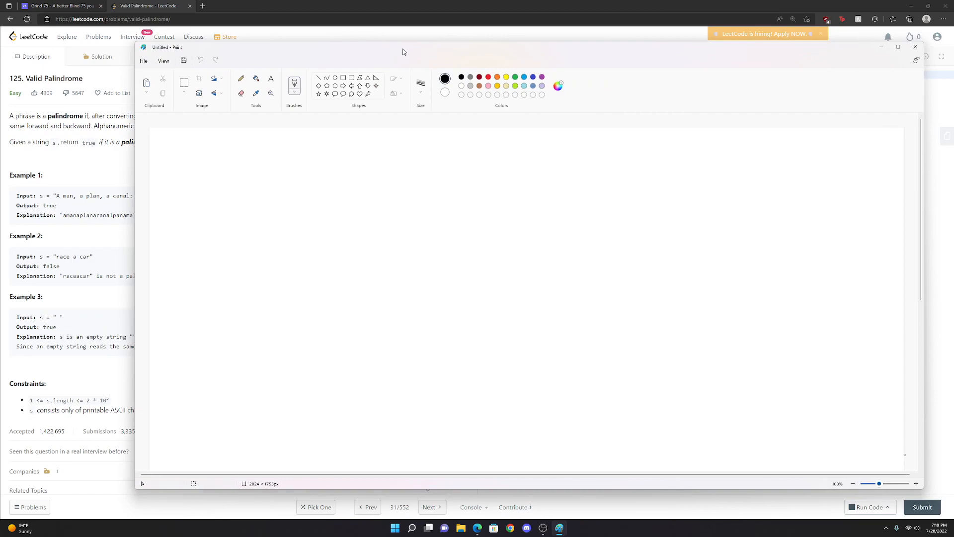
mouse_move(255, 135)
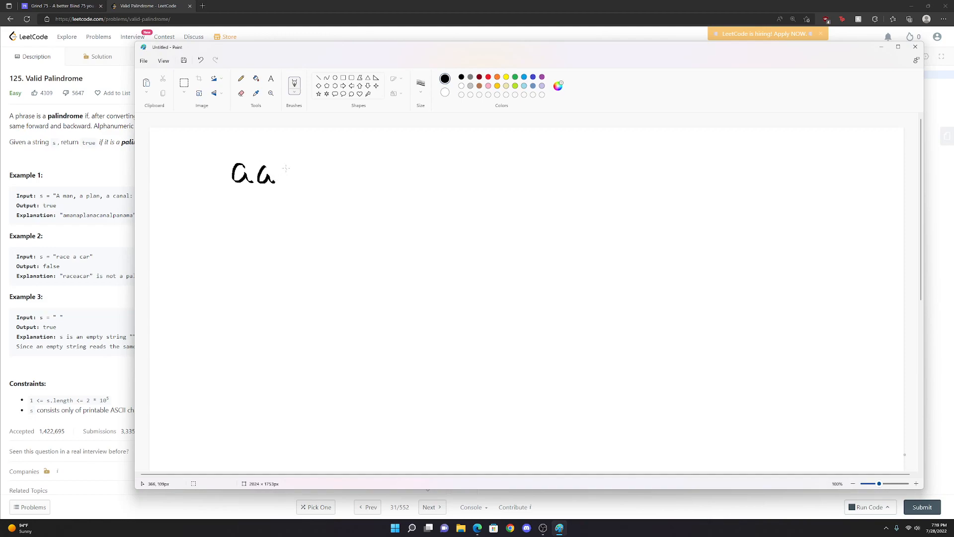
Sketch the 'aabaa' string with L and R pointer arrows, then close Paint without saving.
left_click_drag(282, 157, 287, 174)
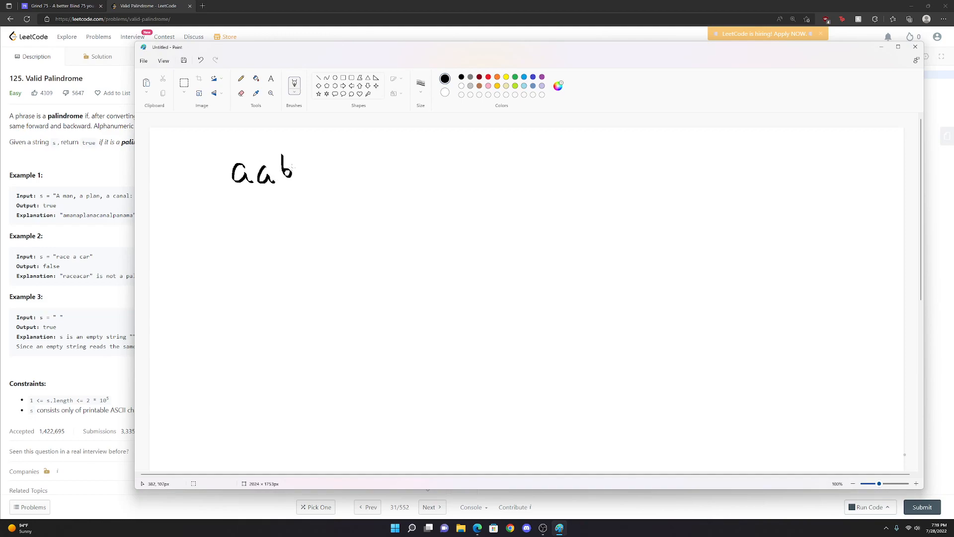
left_click_drag(291, 170, 325, 177)
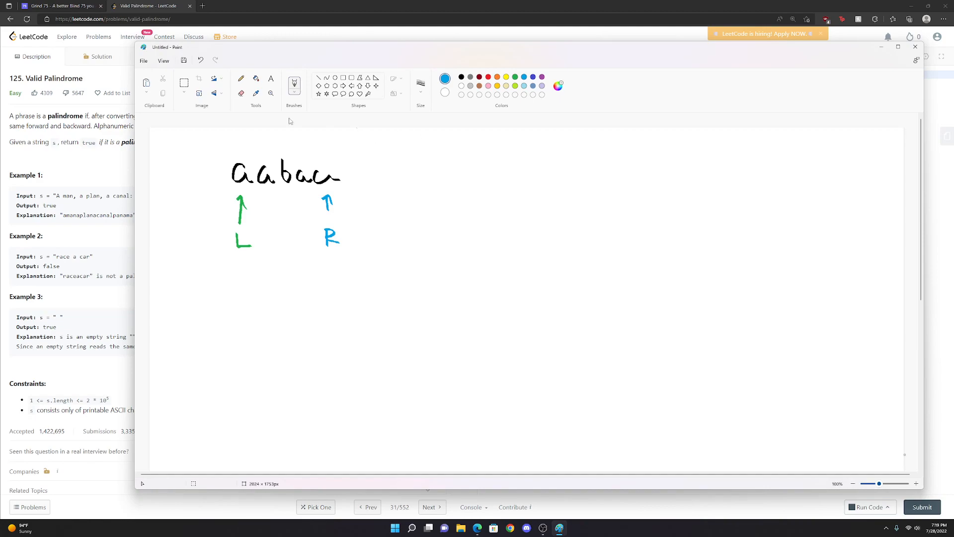
mouse_move(176, 87)
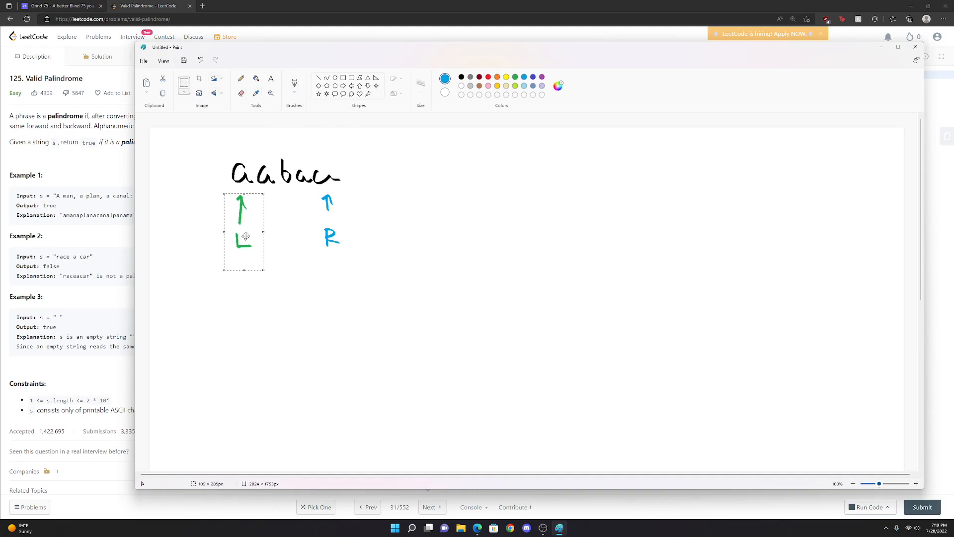
mouse_move(304, 235)
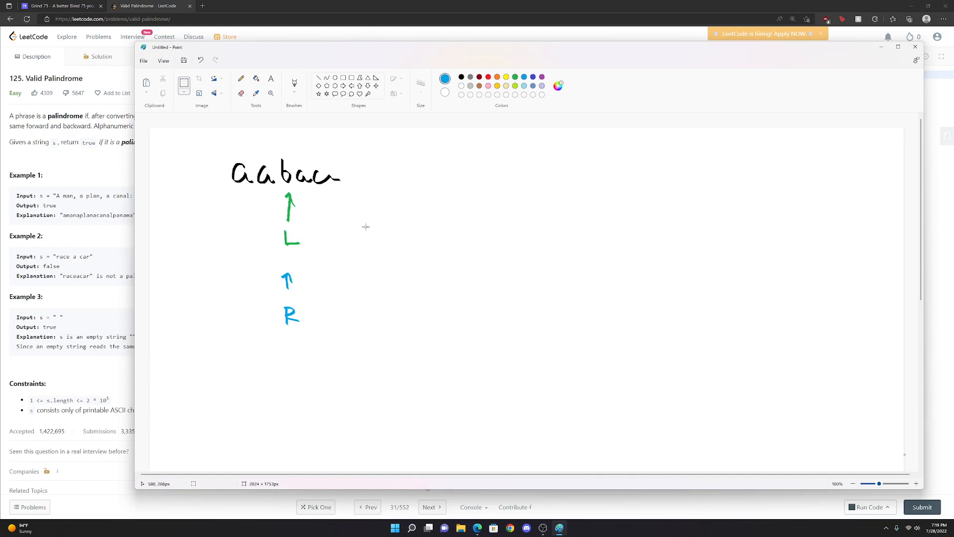
mouse_move(272, 190)
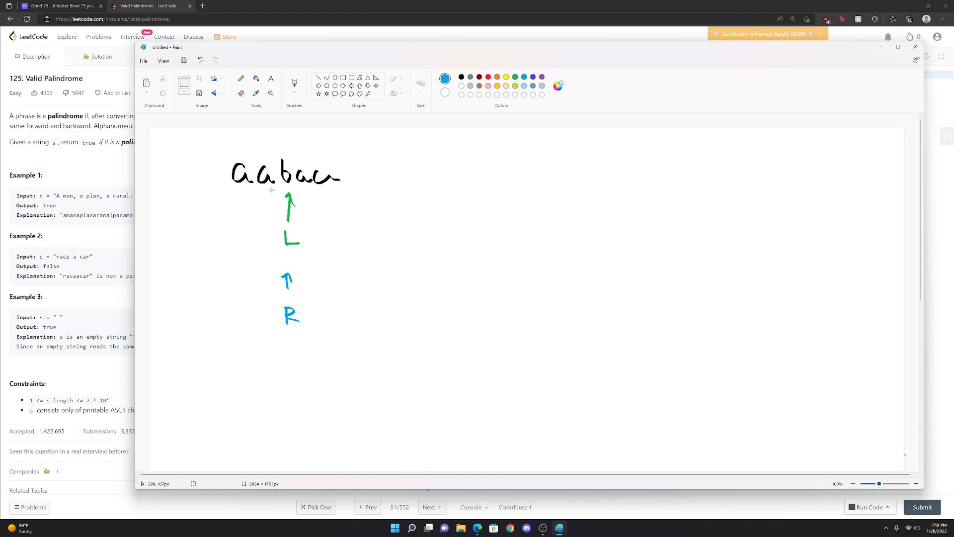
mouse_move(577, 50)
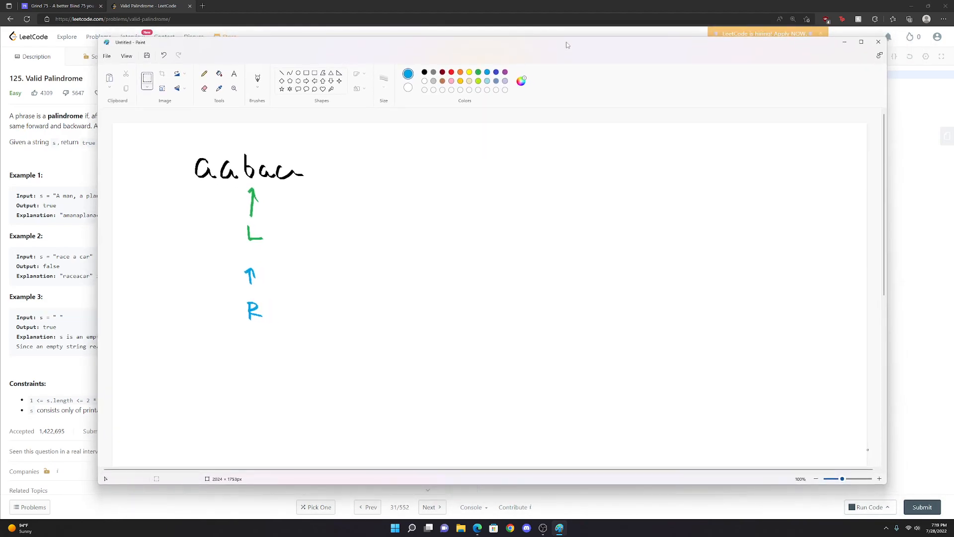
left_click(879, 42)
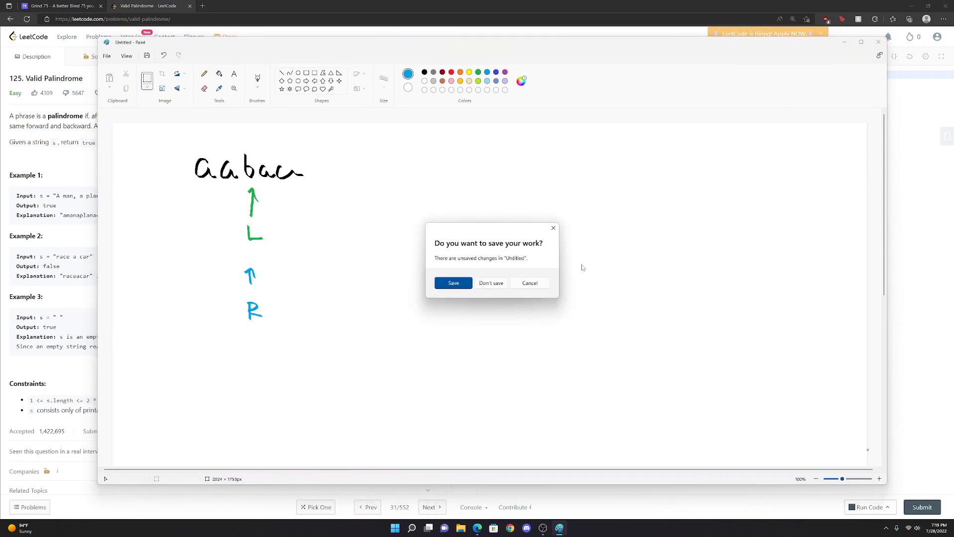
left_click(491, 282)
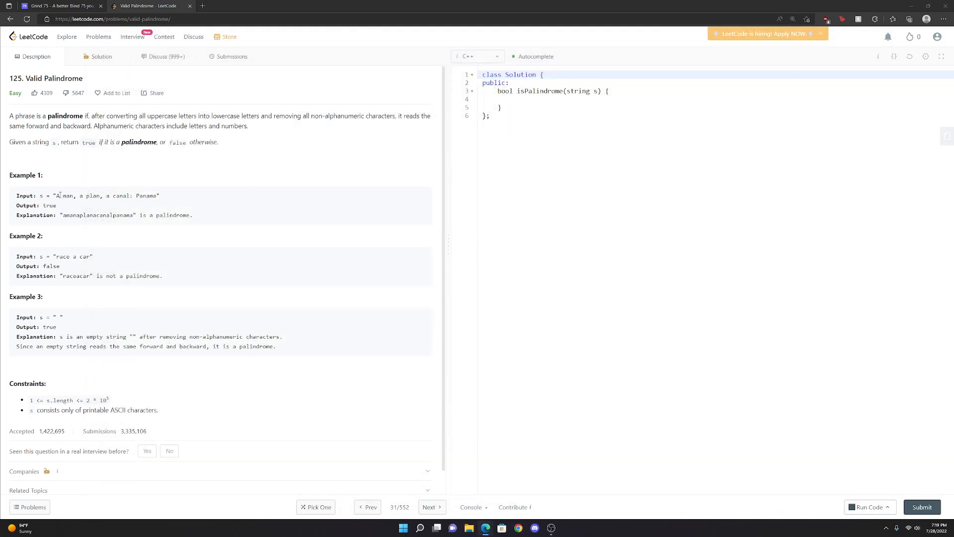
double_click(97, 214)
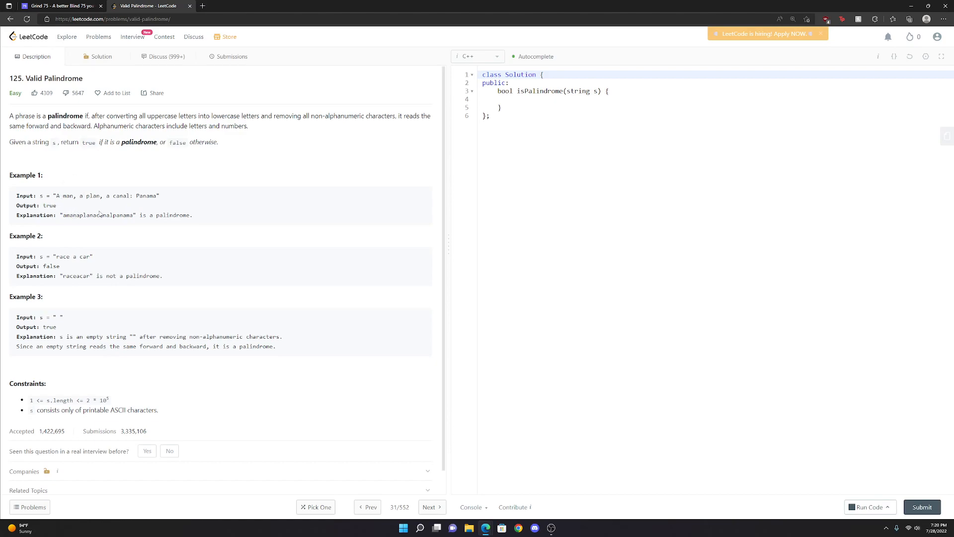
mouse_move(103, 180)
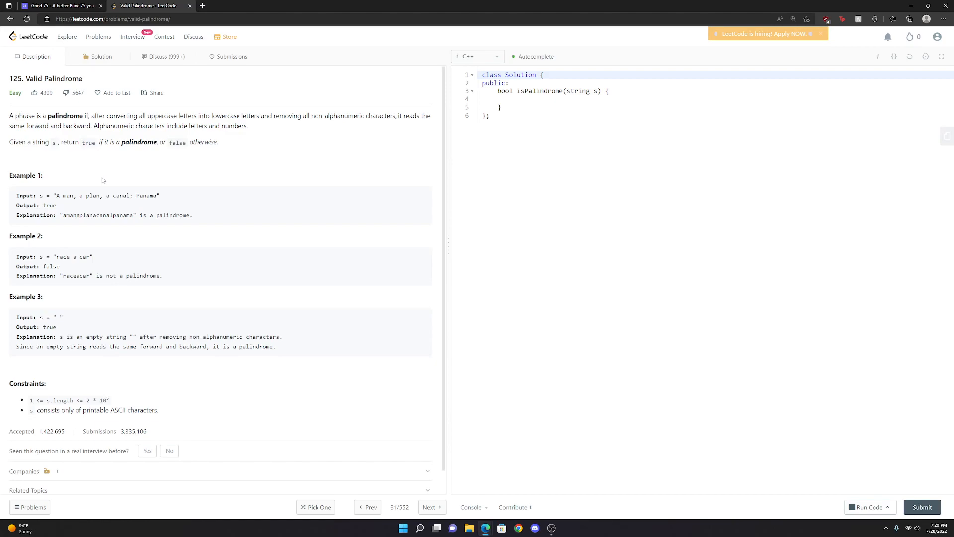
left_click(528, 98)
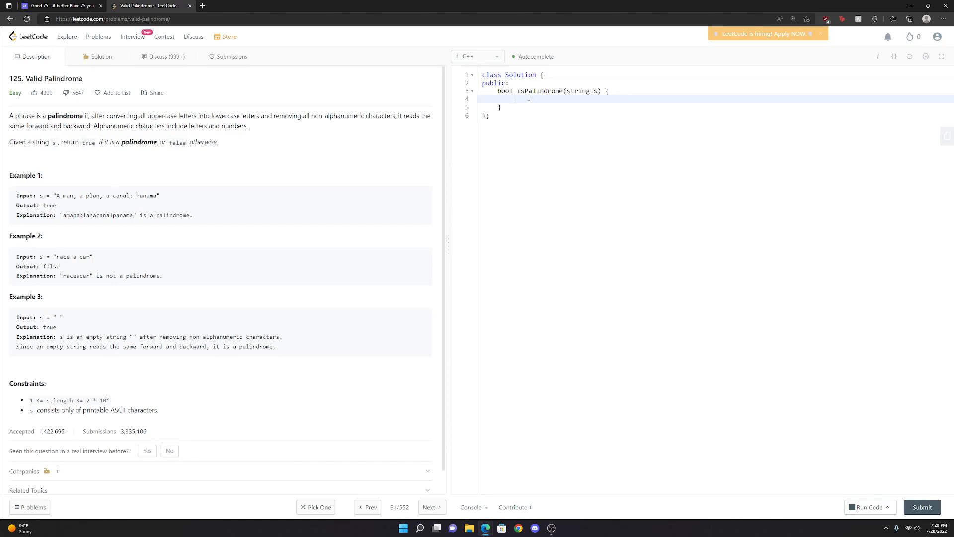
Add 'if(s.size() == 0 || s.size() == 1) return true;' on line 4.
type("if(s.")
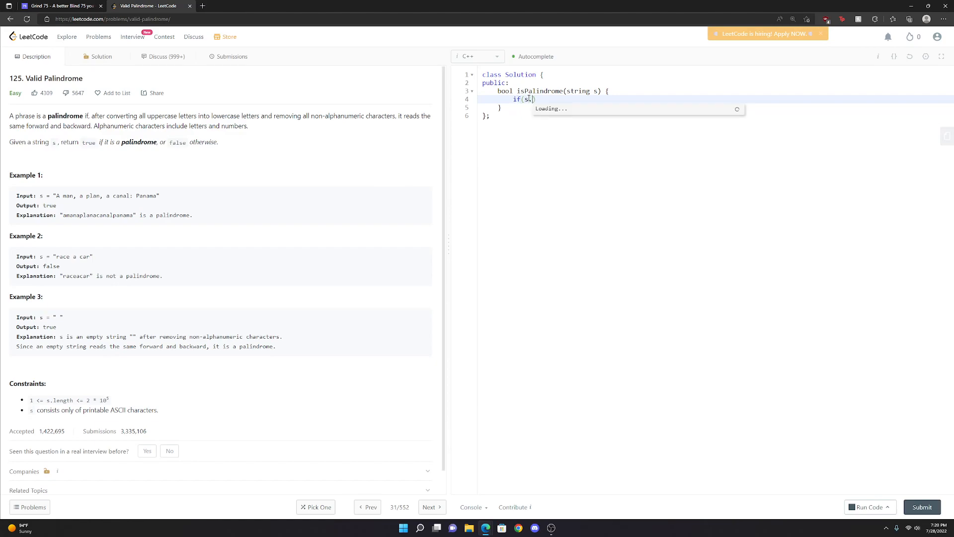
type(".size() == 1) return tru")
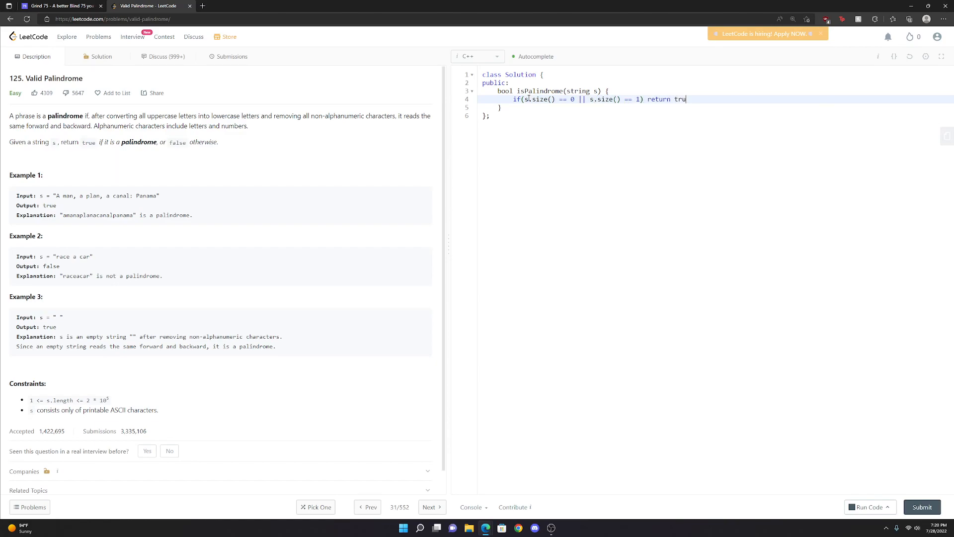
type("e;")
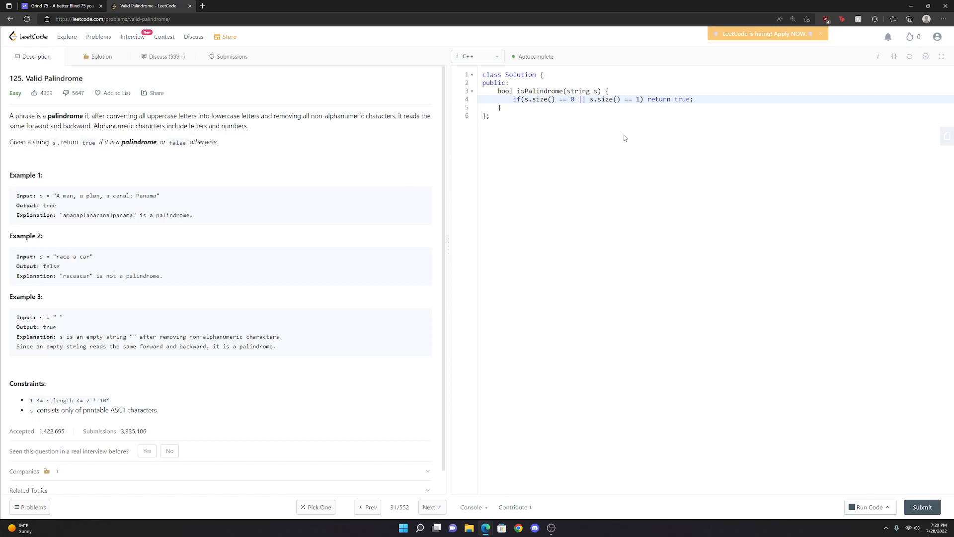
left_click(726, 99)
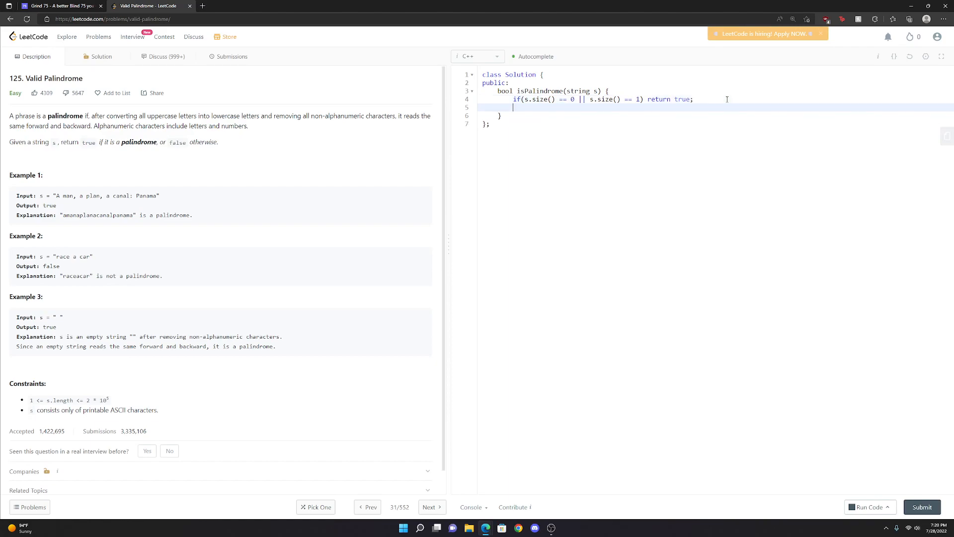
Declare 'int L = 0;' and 'int R = s.size()-1;' in isPalindrome.
type("int l")
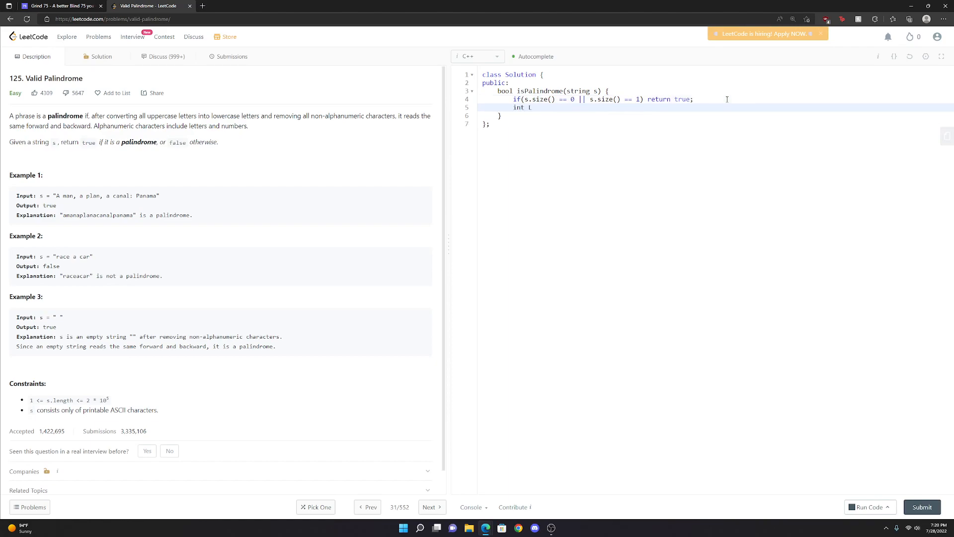
type("= 0 ;")
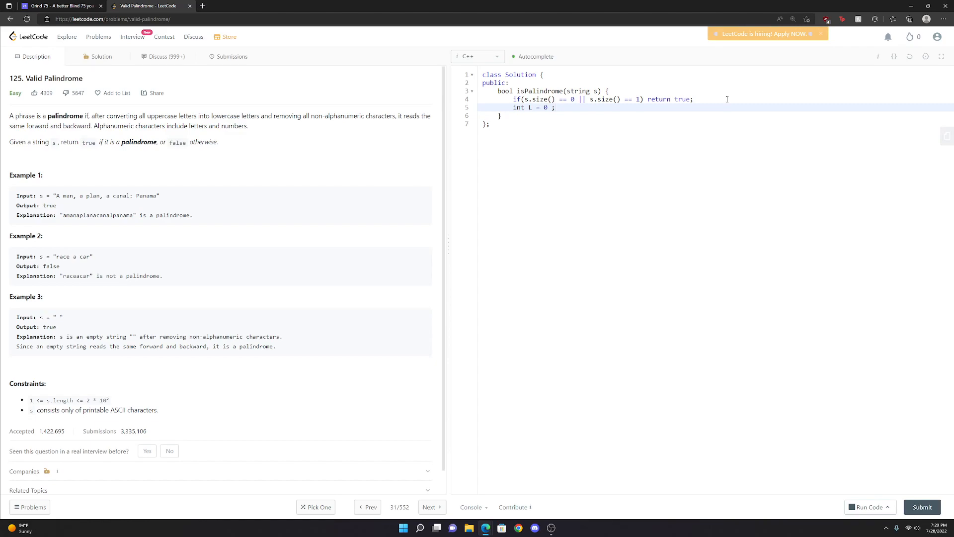
type("int R = s.si")
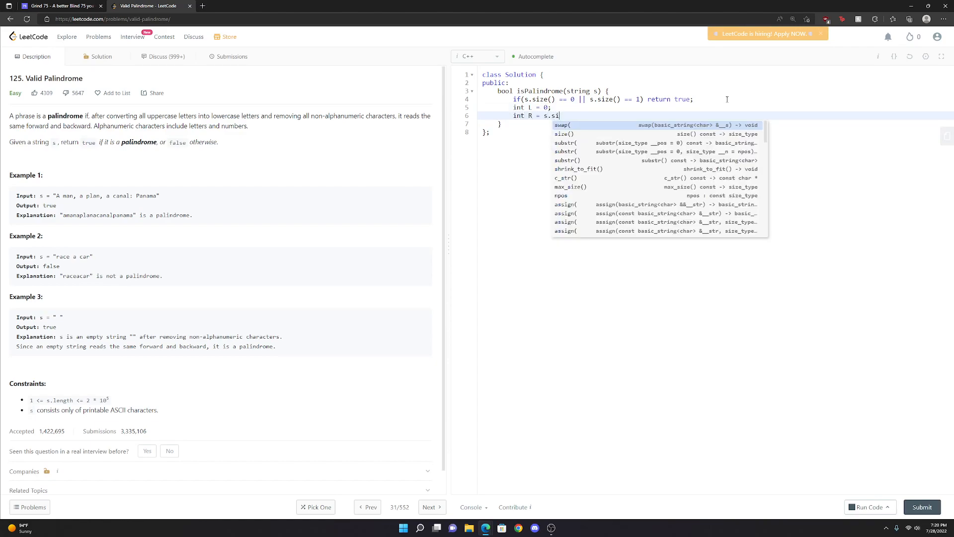
type("ze()-1;")
type("while(L < R && !")
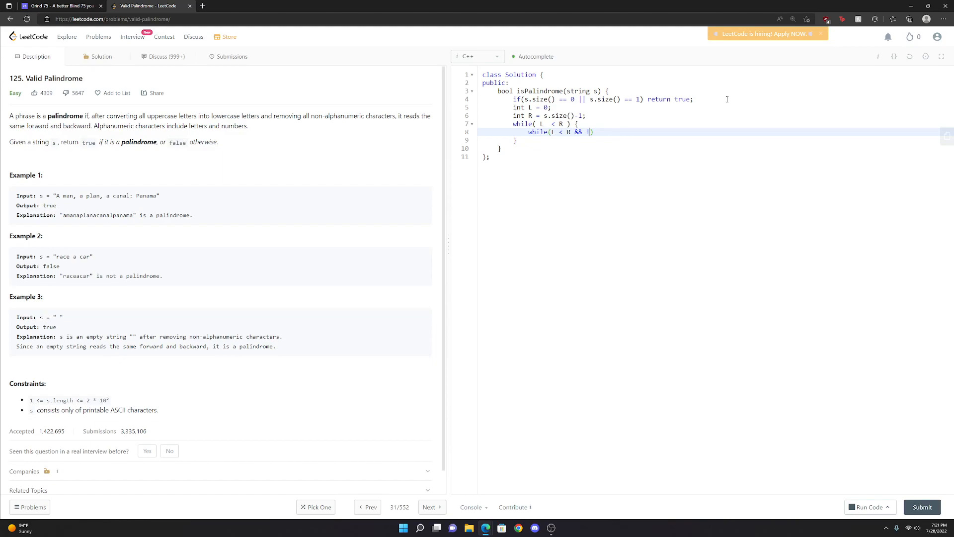
Add an inner loop advancing L past non-alphanumeric characters using isalnum(s[L]).
type("isal")
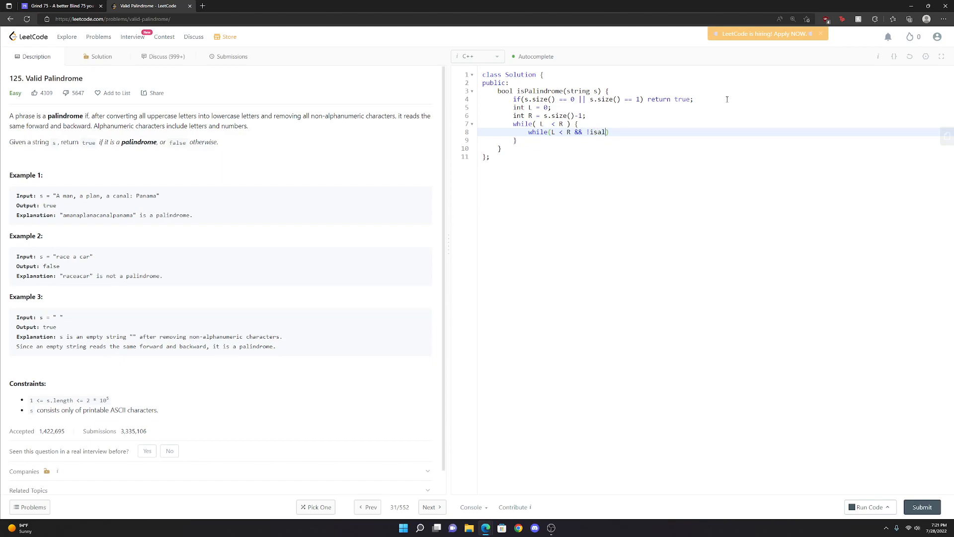
type("num)")
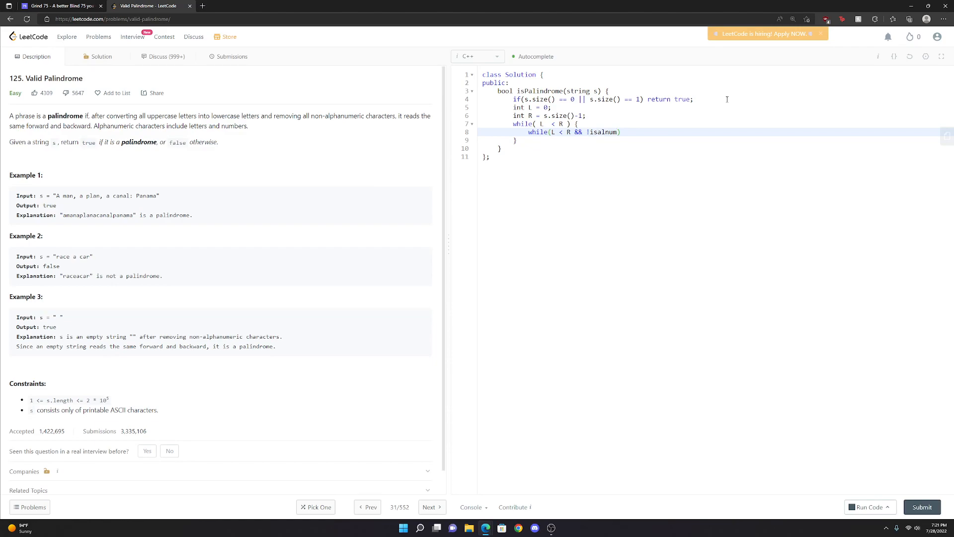
type("(")
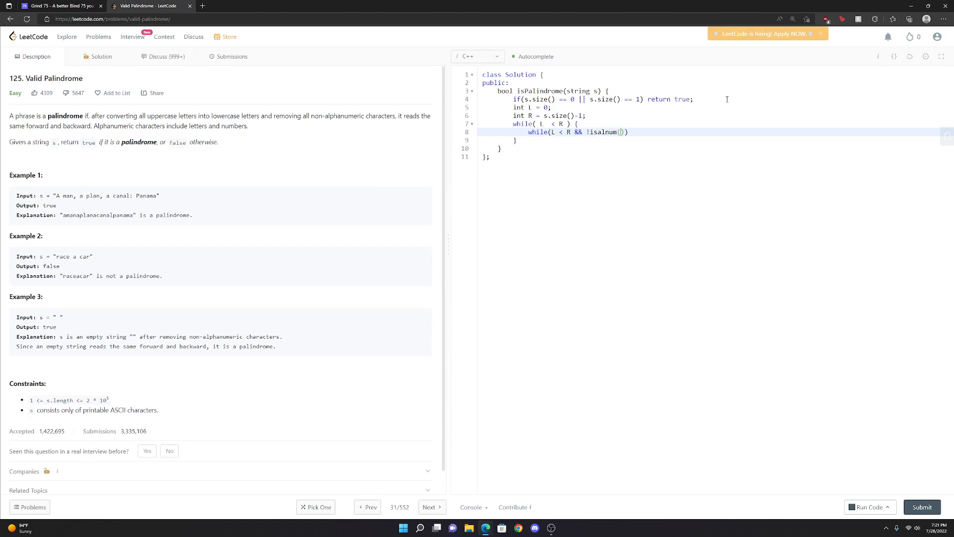
type("s[L]")
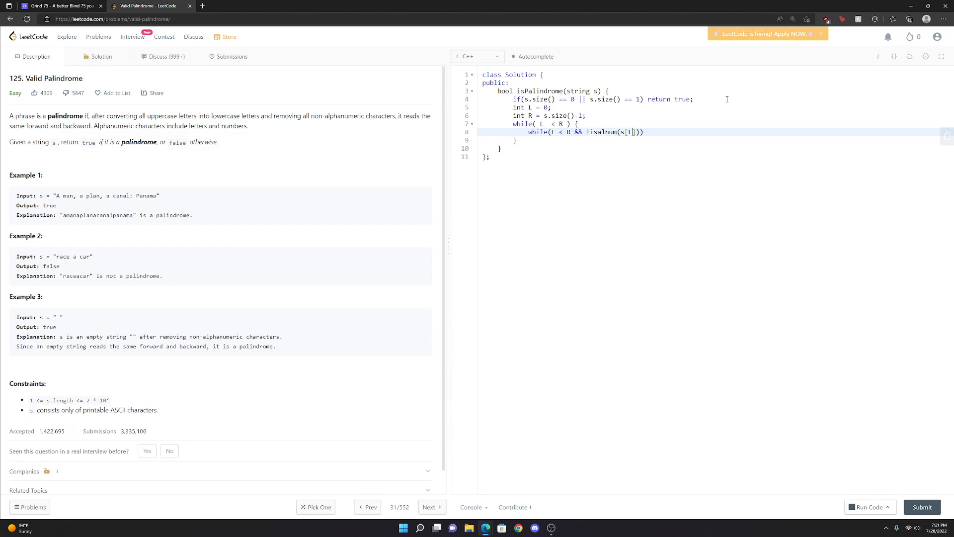
type(")")
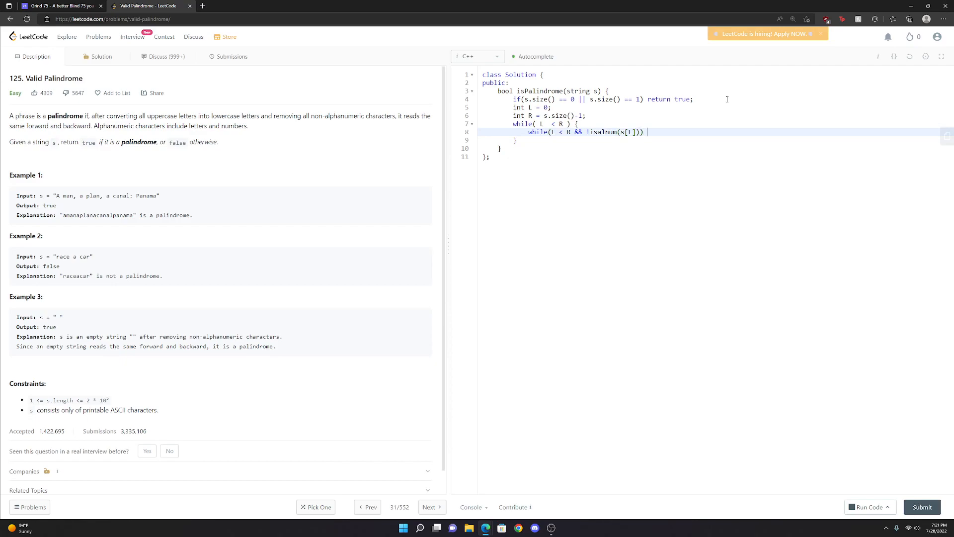
type("L")
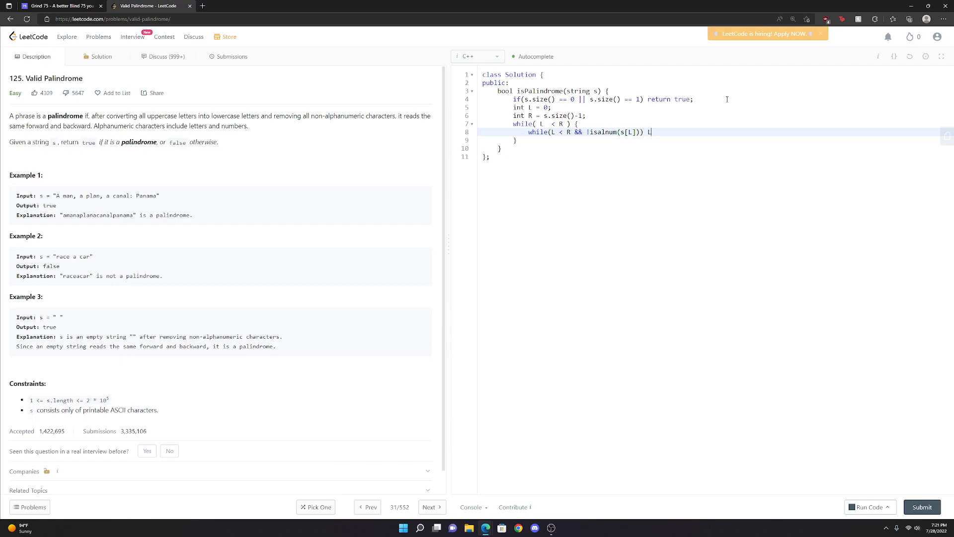
type("++;")
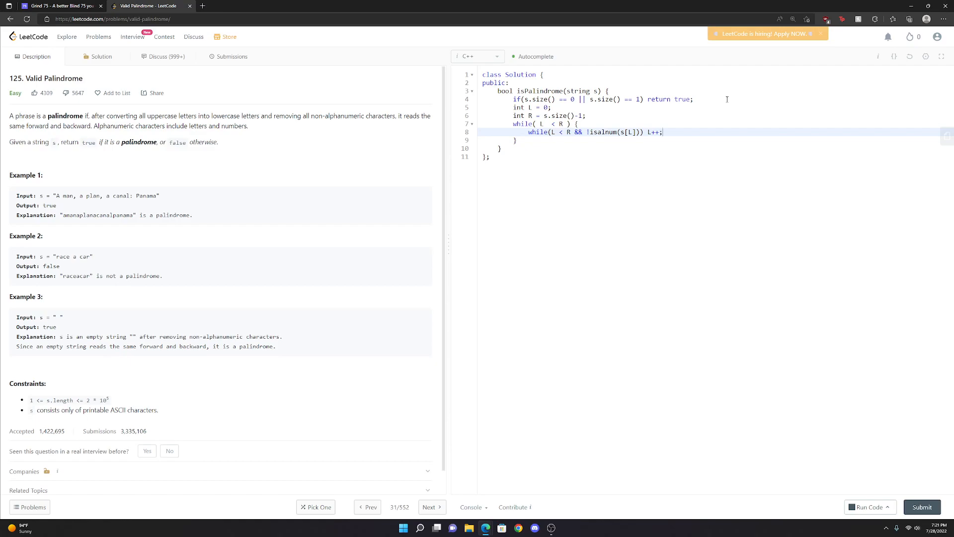
Add 'while(L < R && ...)' decrementing R past non-alphanumeric s[R] characters.
type("while()")
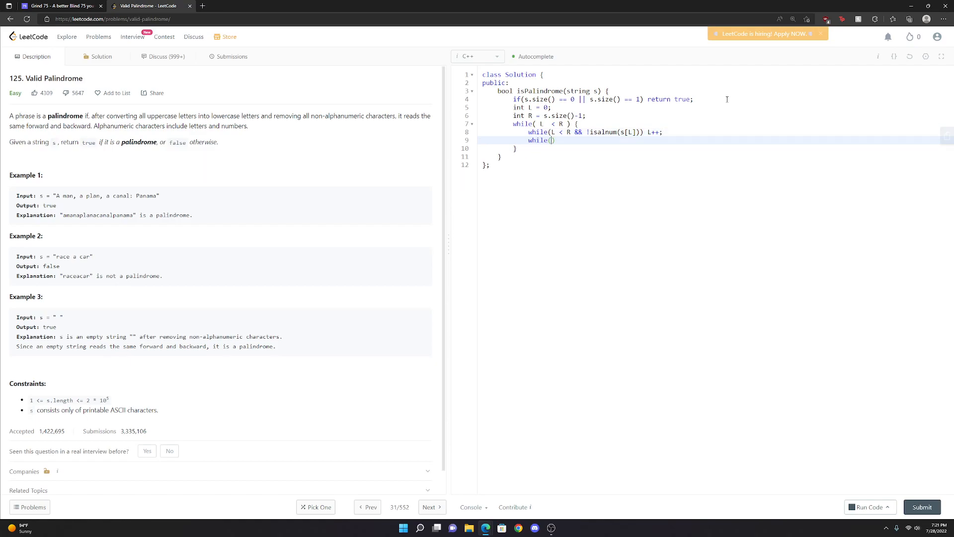
type("L < R")
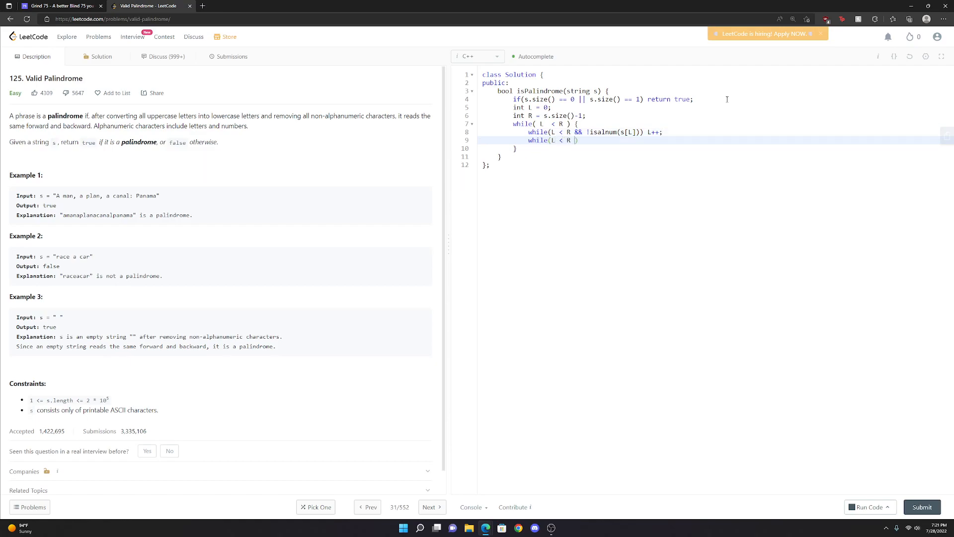
type("&&")
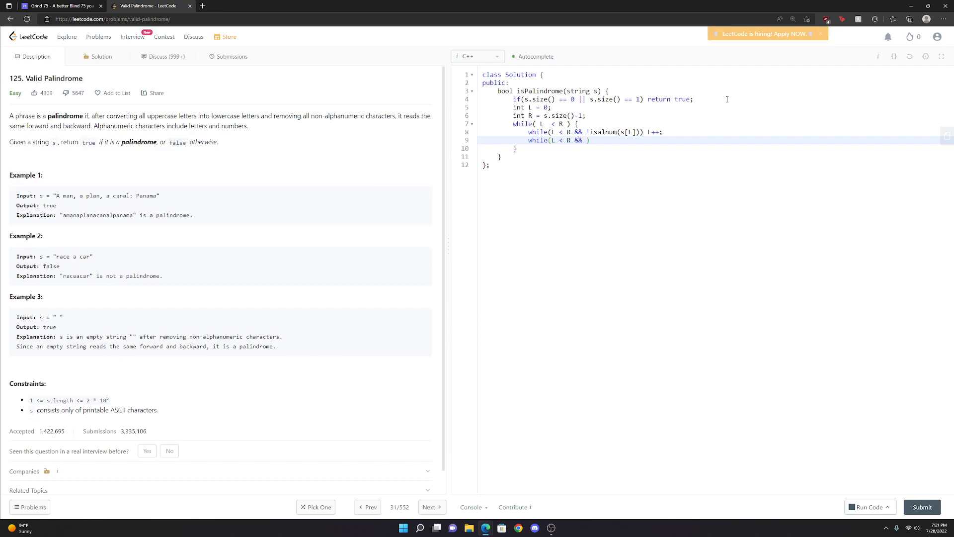
type("isalnum")
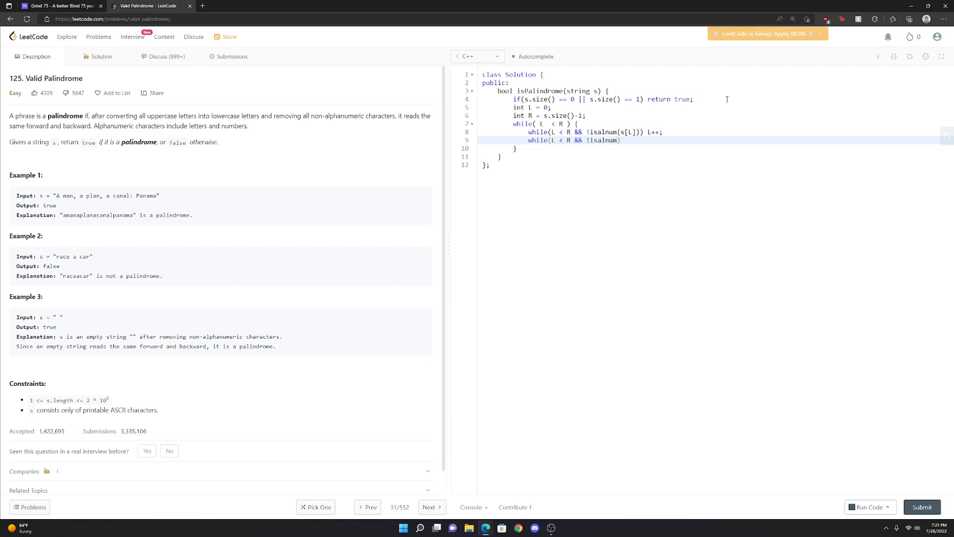
type("s[R")
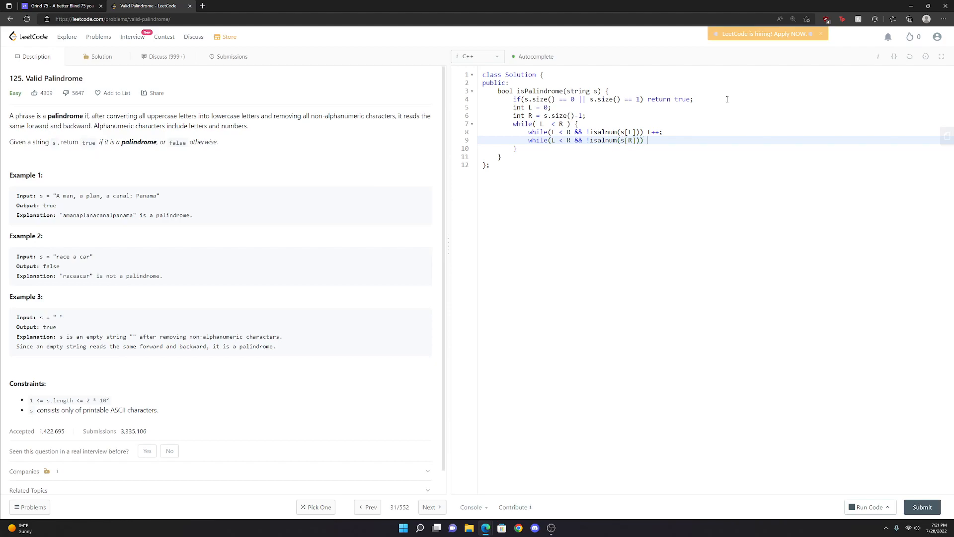
type("R--;")
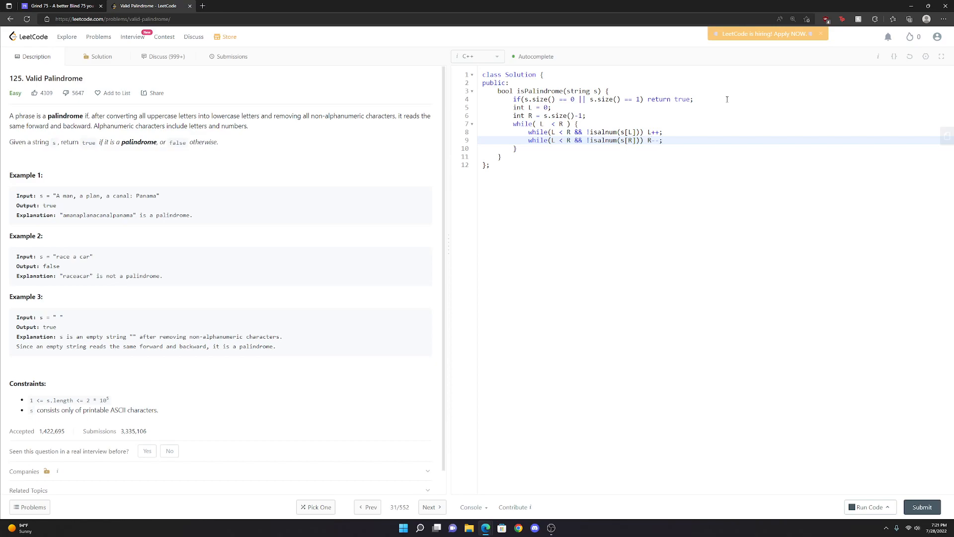
key("Enter")
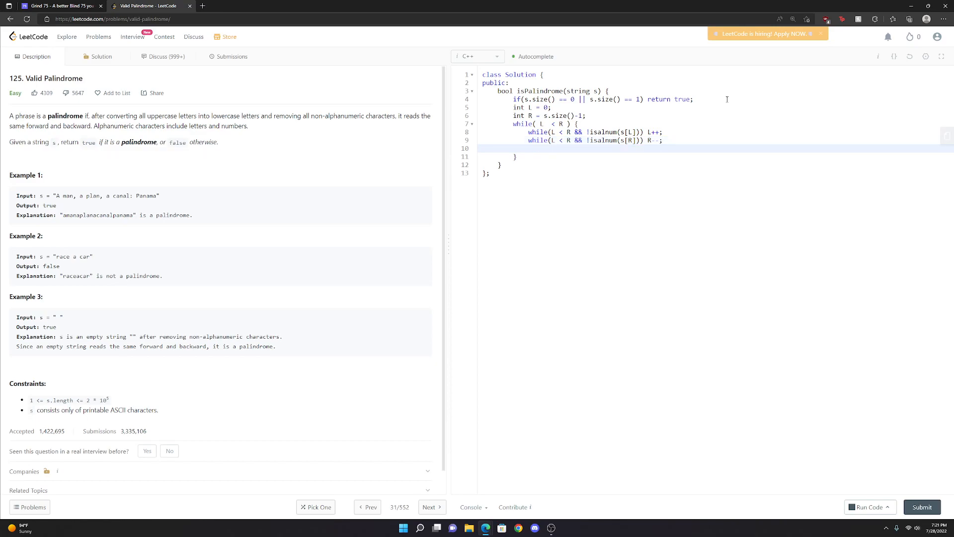
Return false when tolower(s[L]) differs from tolower(s[R]).
type("if(")
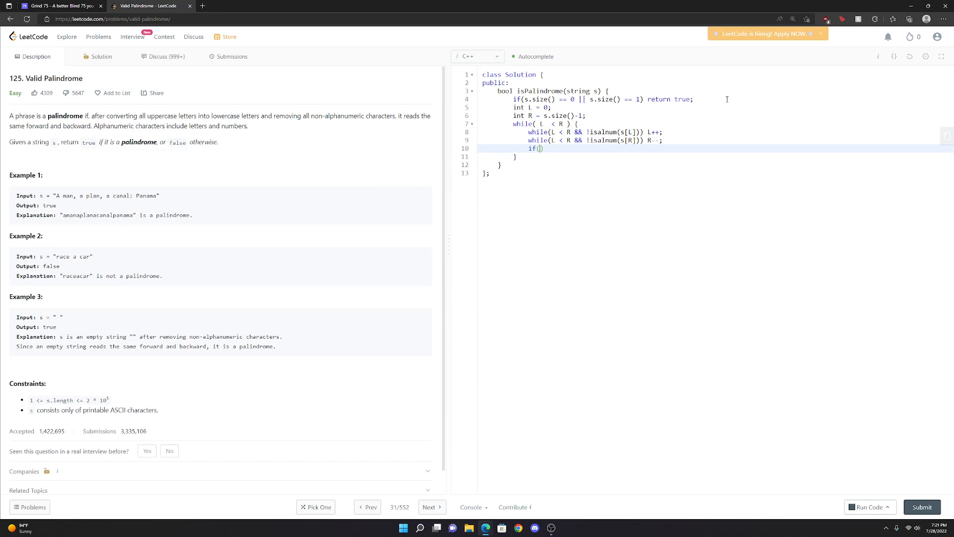
type("tolower(")
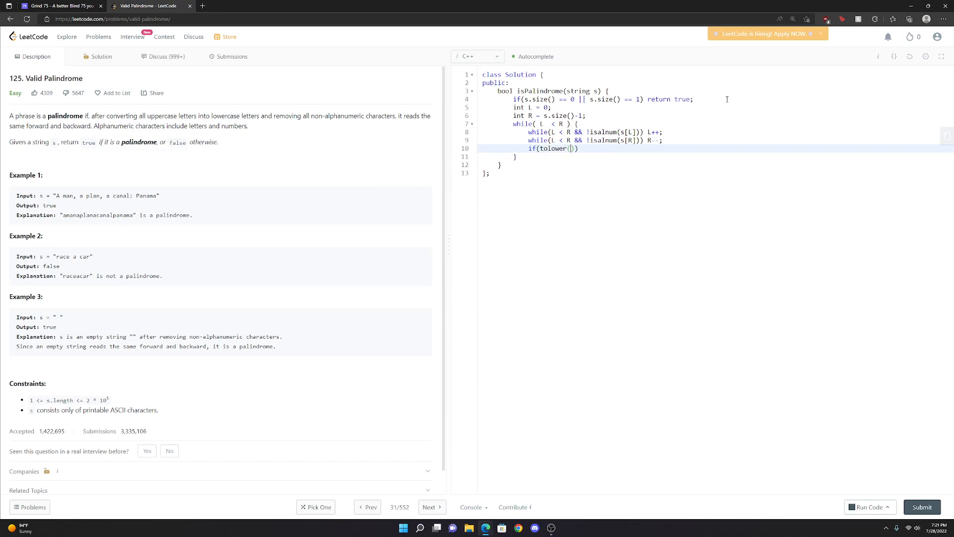
type("s")
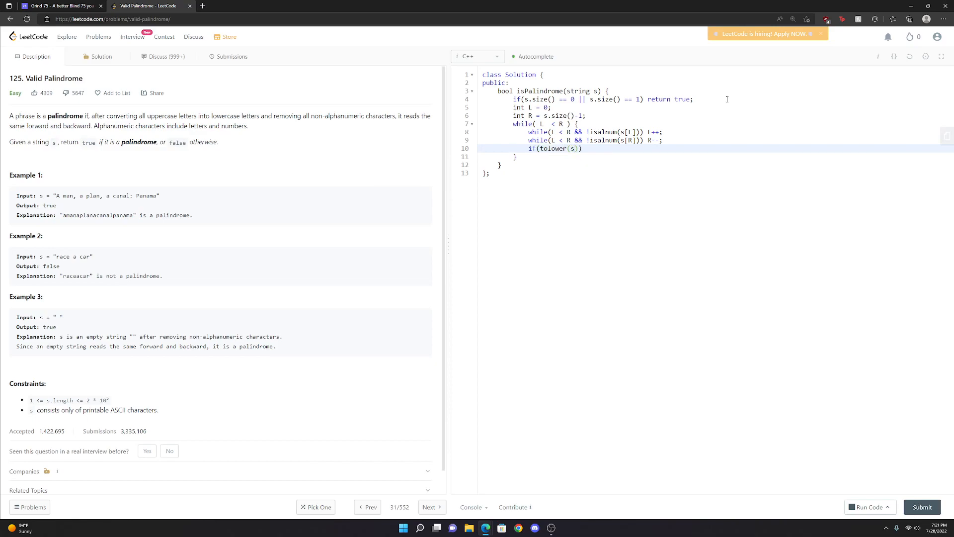
type("[L]")
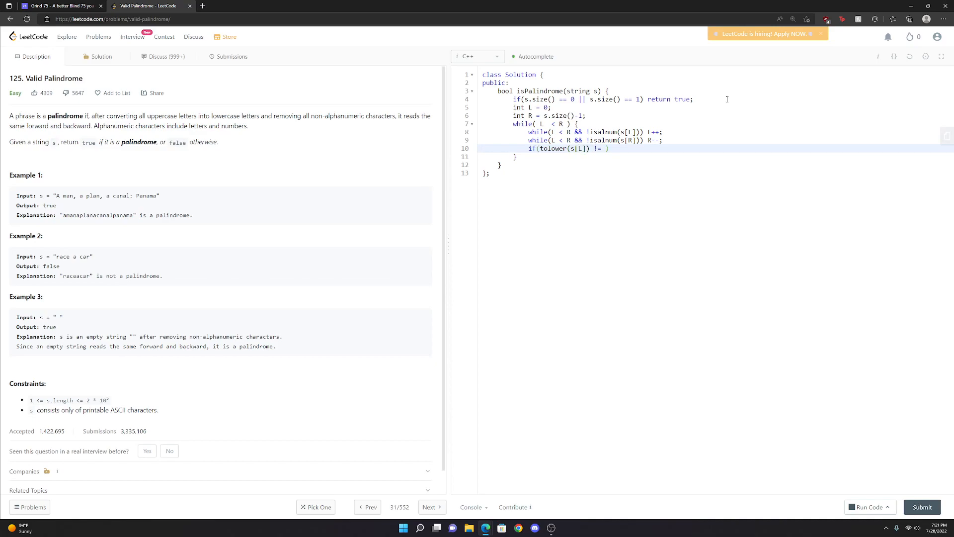
type("tolower(s[R")
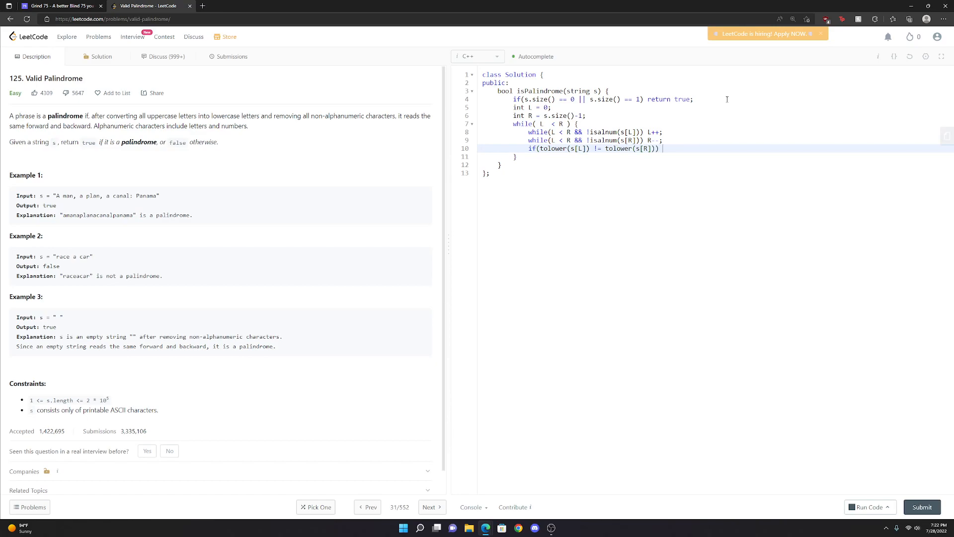
type("retur")
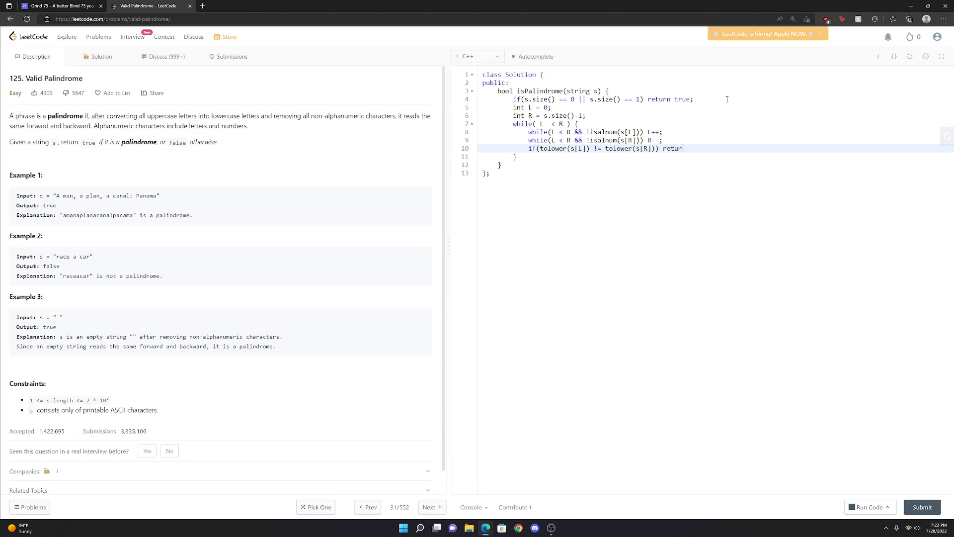
type("n false")
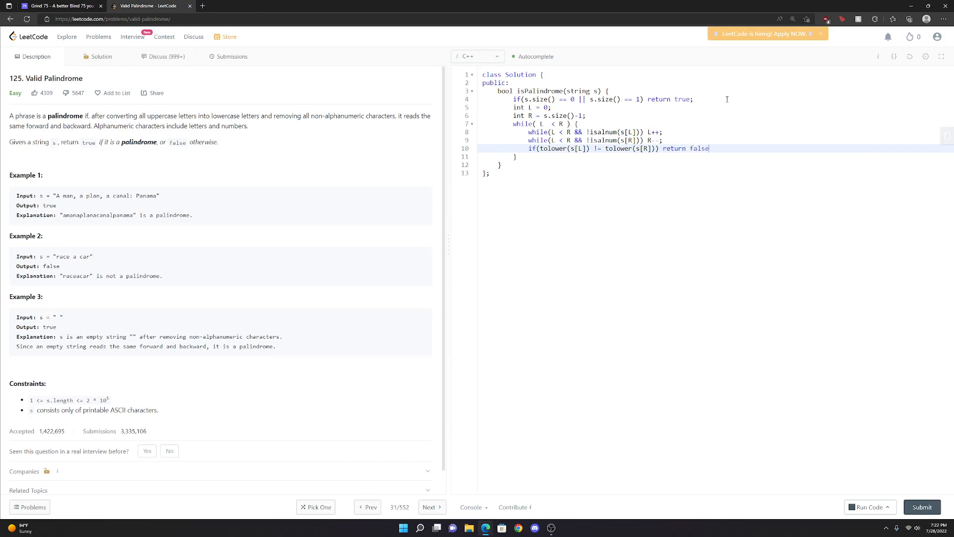
type(";")
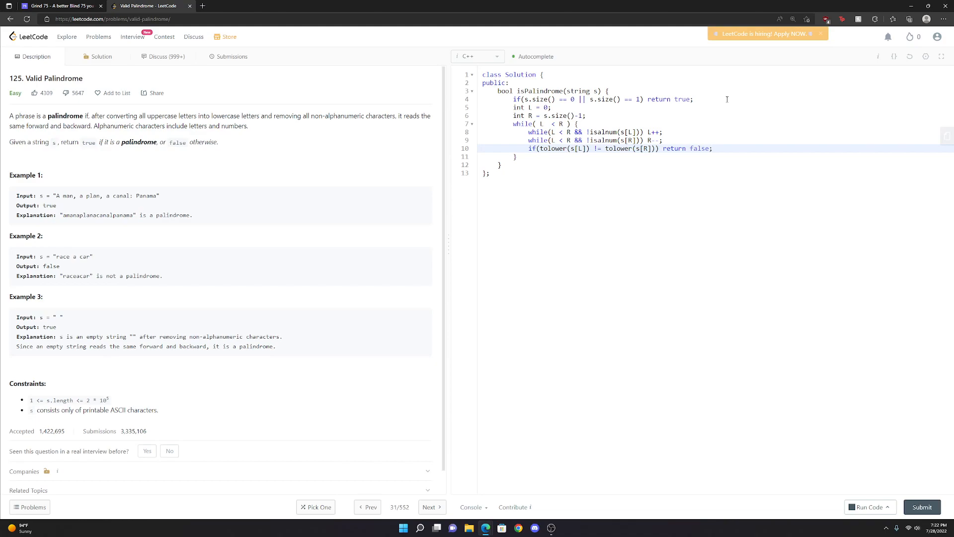
Move both pointers inward with 'L++;' and 'R--;'.
type("l")
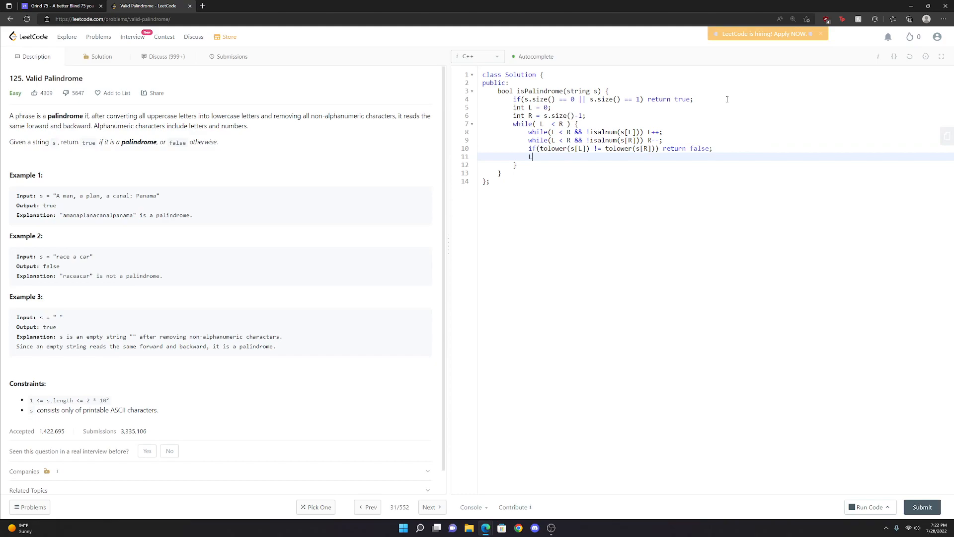
type("++;")
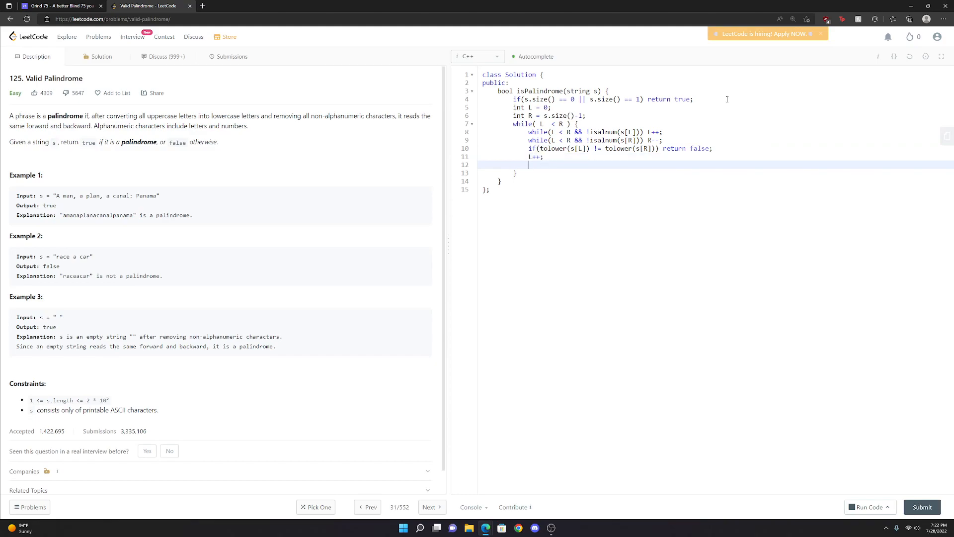
type("R--;")
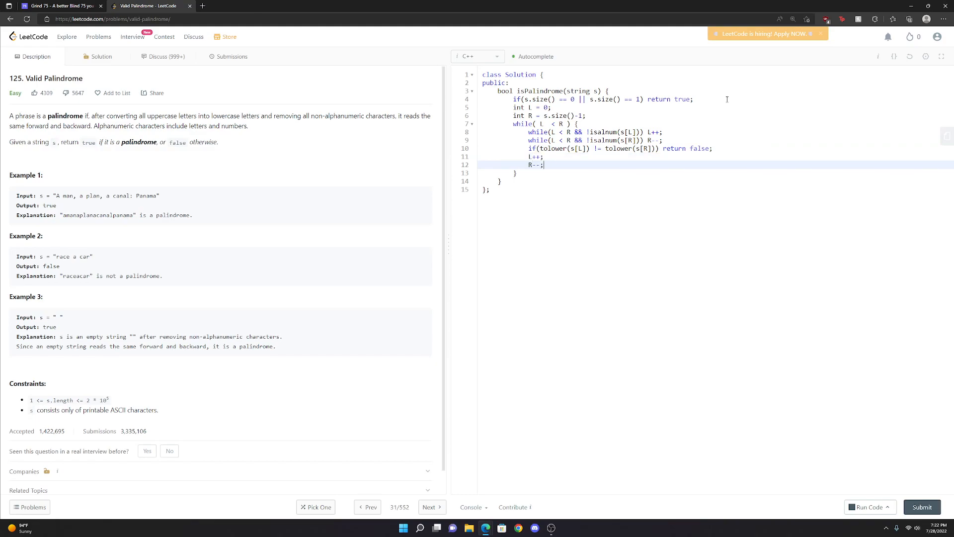
mouse_move(572, 477)
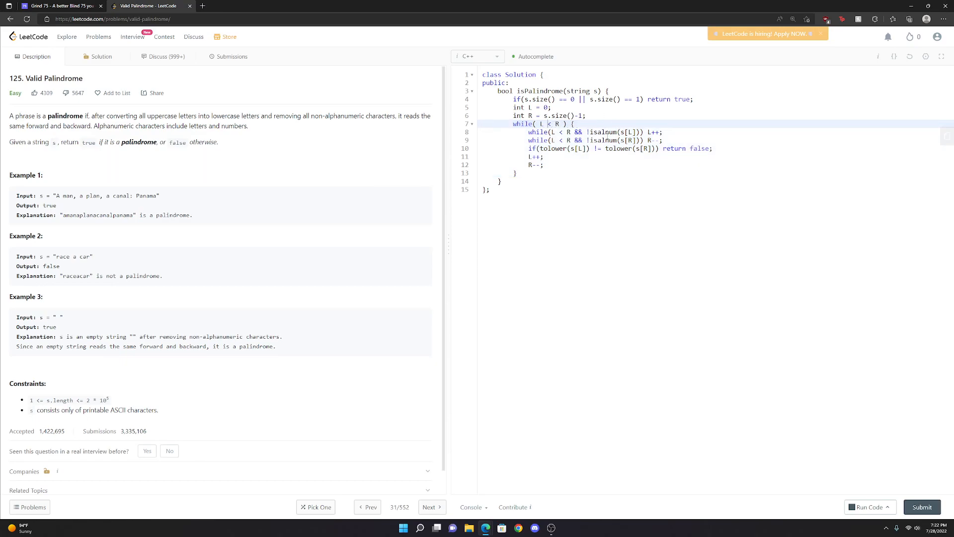
Add 'return true;' after the loop and run the code, getting Accepted on both samples.
type("ew")
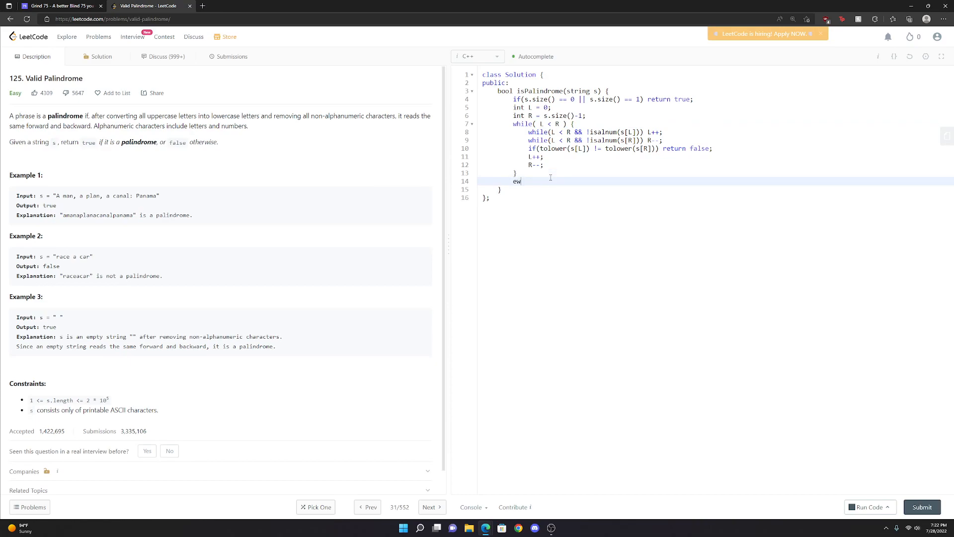
type("return t")
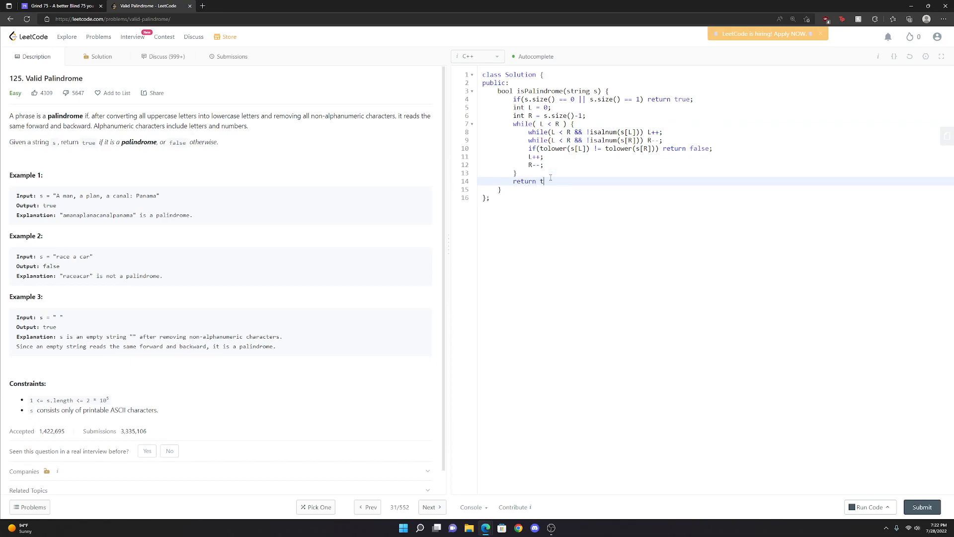
type("rue;")
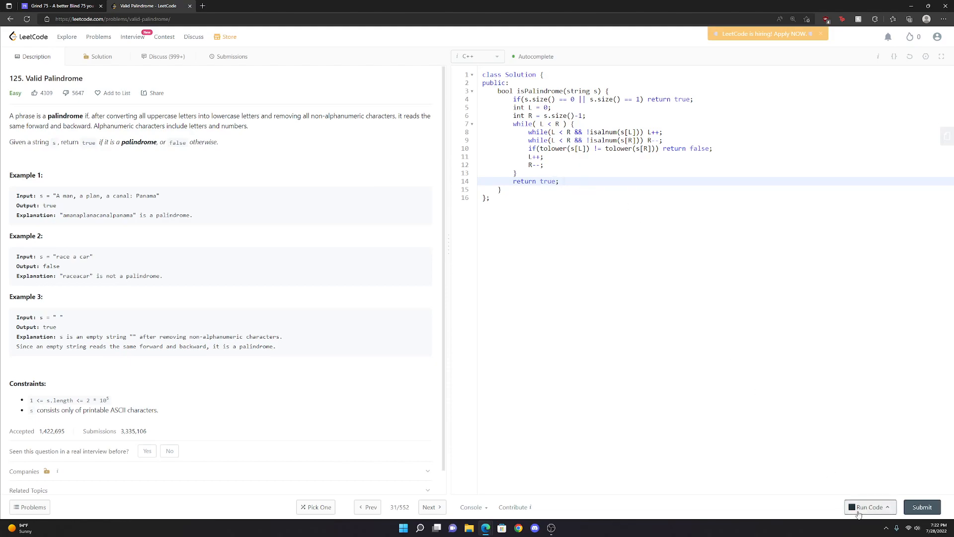
left_click(869, 507)
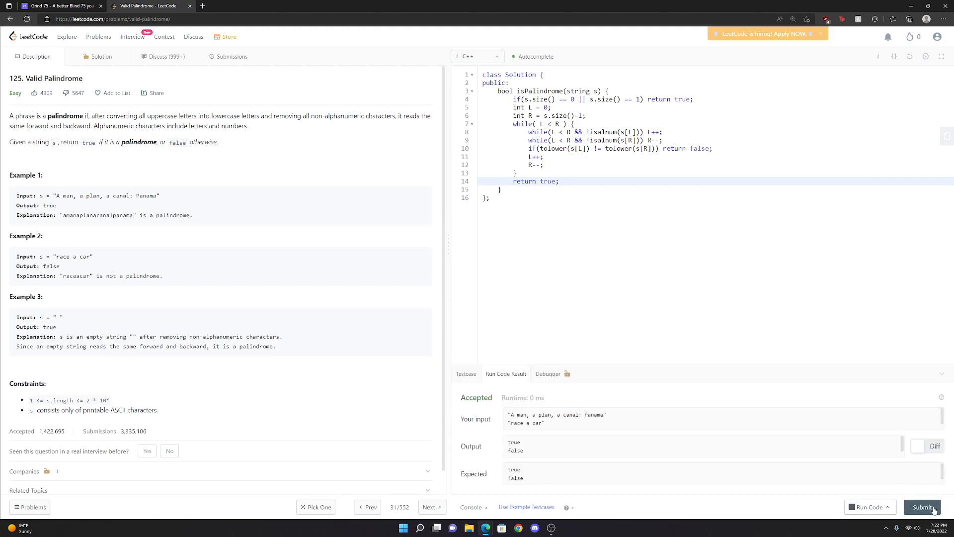
Submit isPalindrome, getting Success with 10 ms runtime and 7.4 MB memory.
left_click(922, 506)
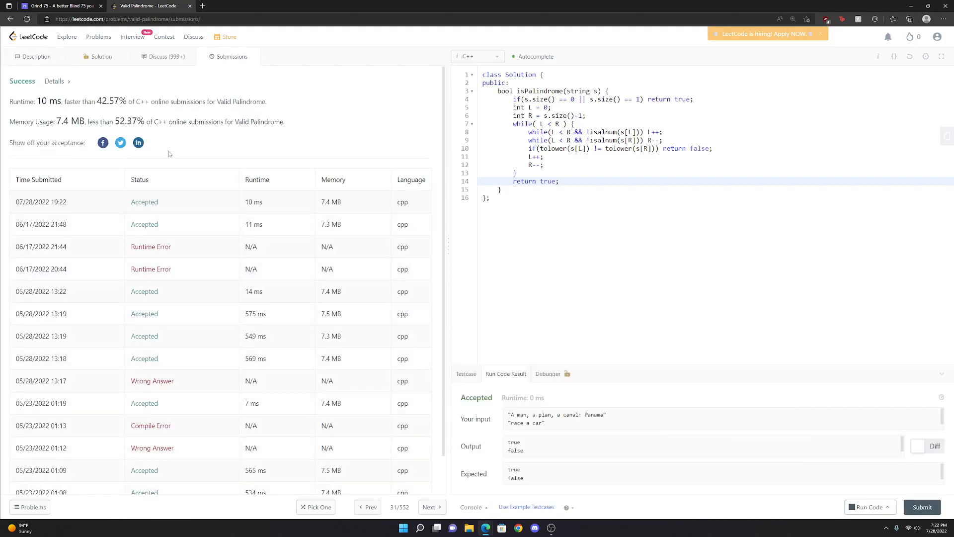
mouse_move(303, 131)
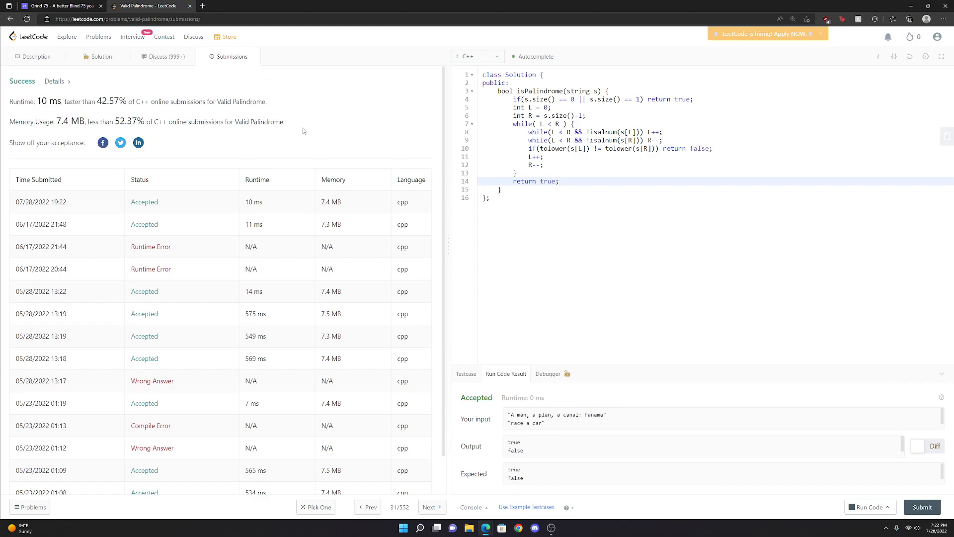
mouse_move(116, 92)
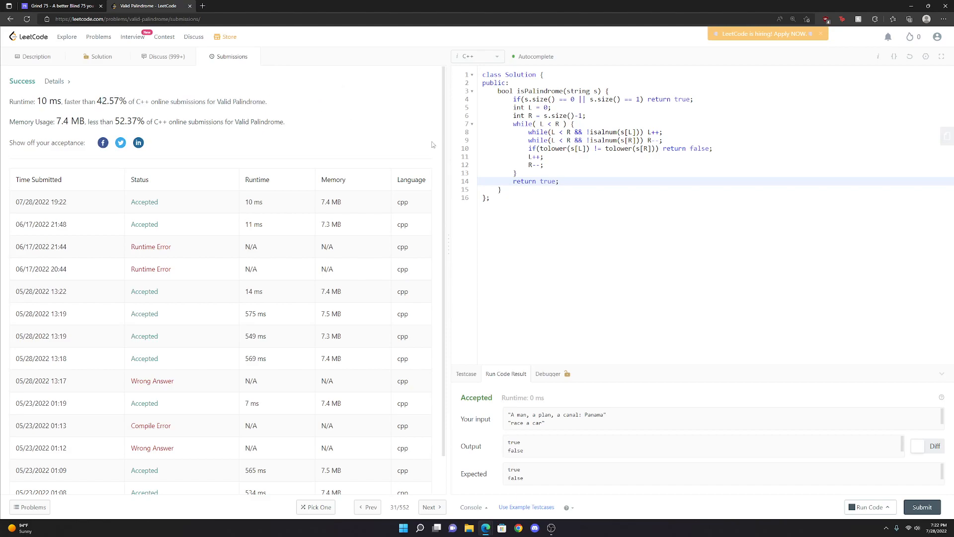
mouse_move(559, 108)
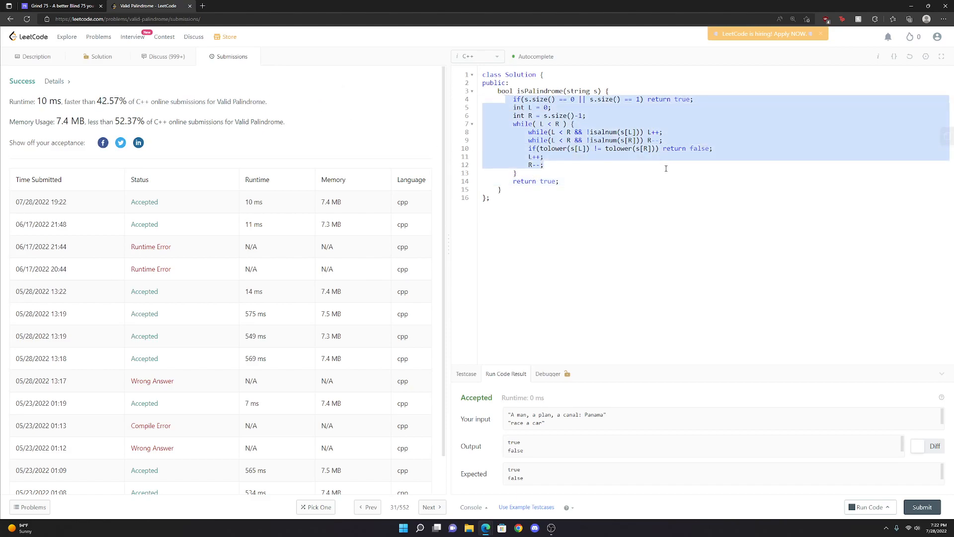
left_click(562, 181)
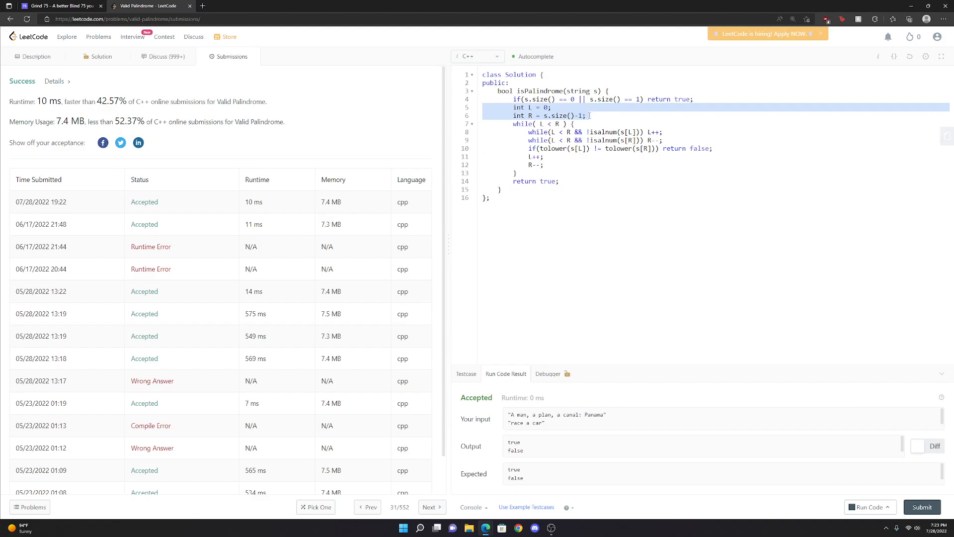
left_click(629, 119)
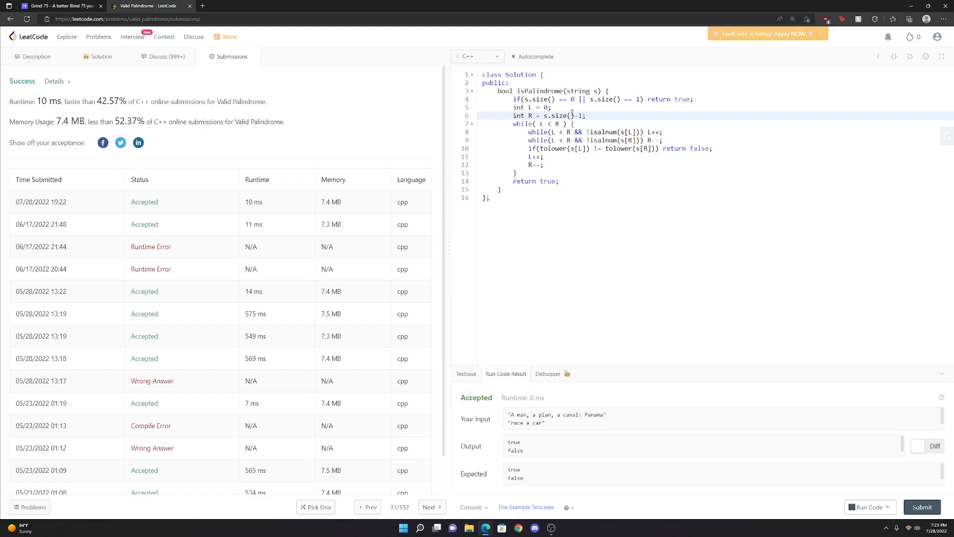
mouse_move(162, 110)
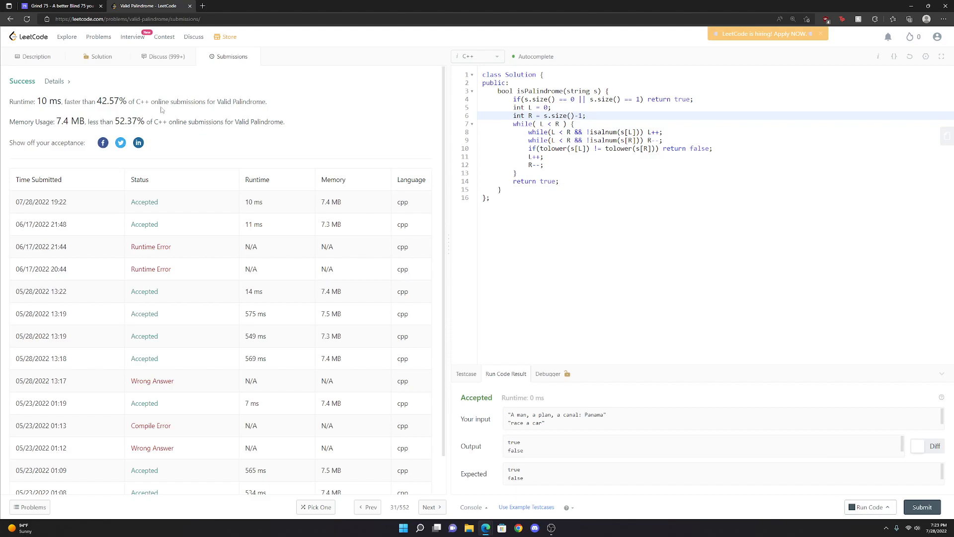